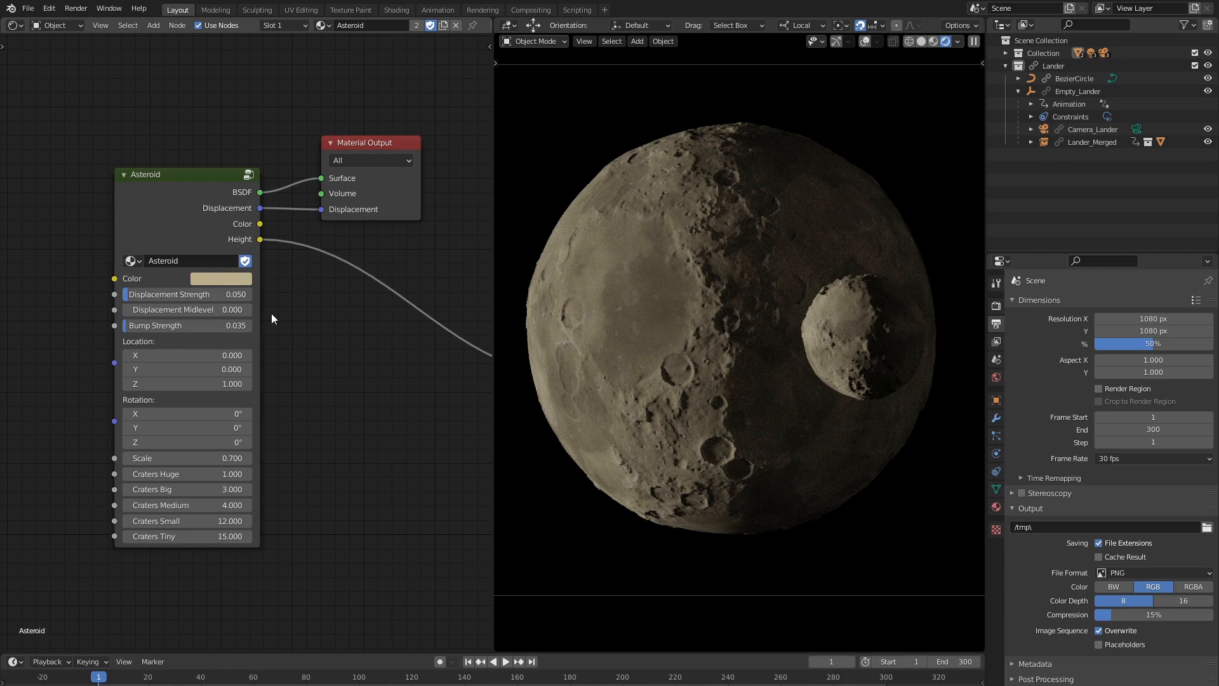
Add an Emission node fed by Height and a new disp_bake Image Texture node
left_click(505, 662)
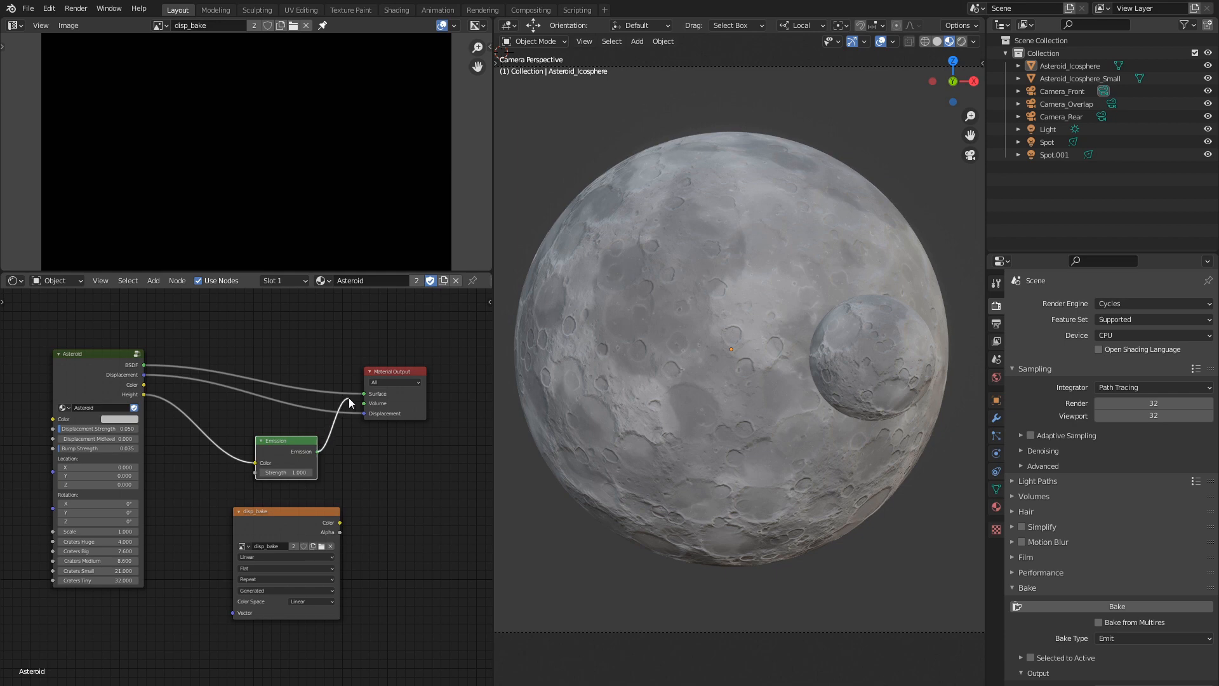
Route Asteroid_Icosphere's Emission into Material Output Surface and fit the bake image
left_click(731, 350)
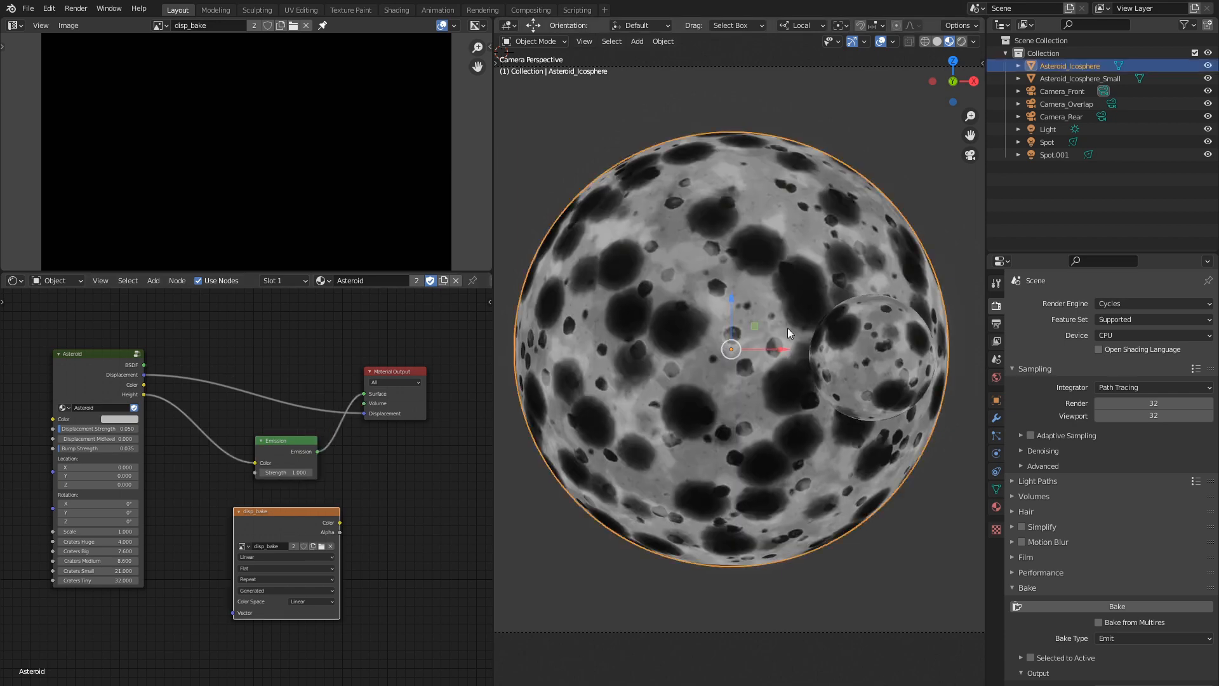
key("Tab")
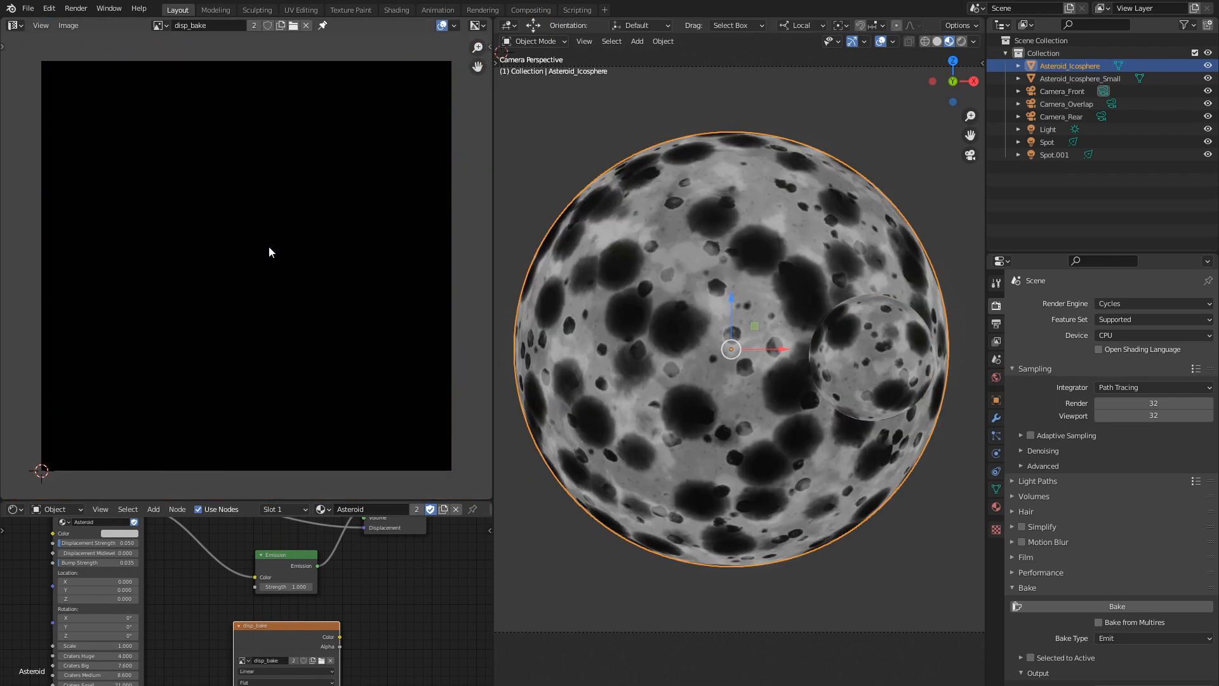
left_click(1117, 606)
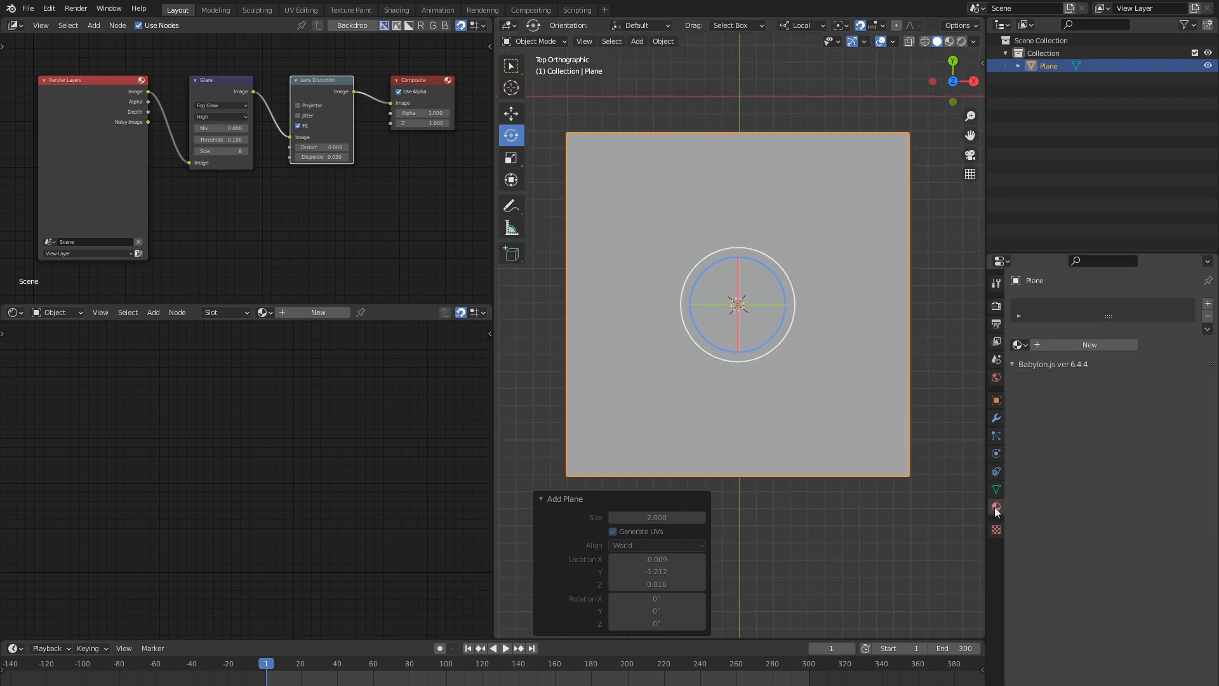
Assign the Moon material to the new plane, preview it, and enter Edit Mode
left_click(997, 506)
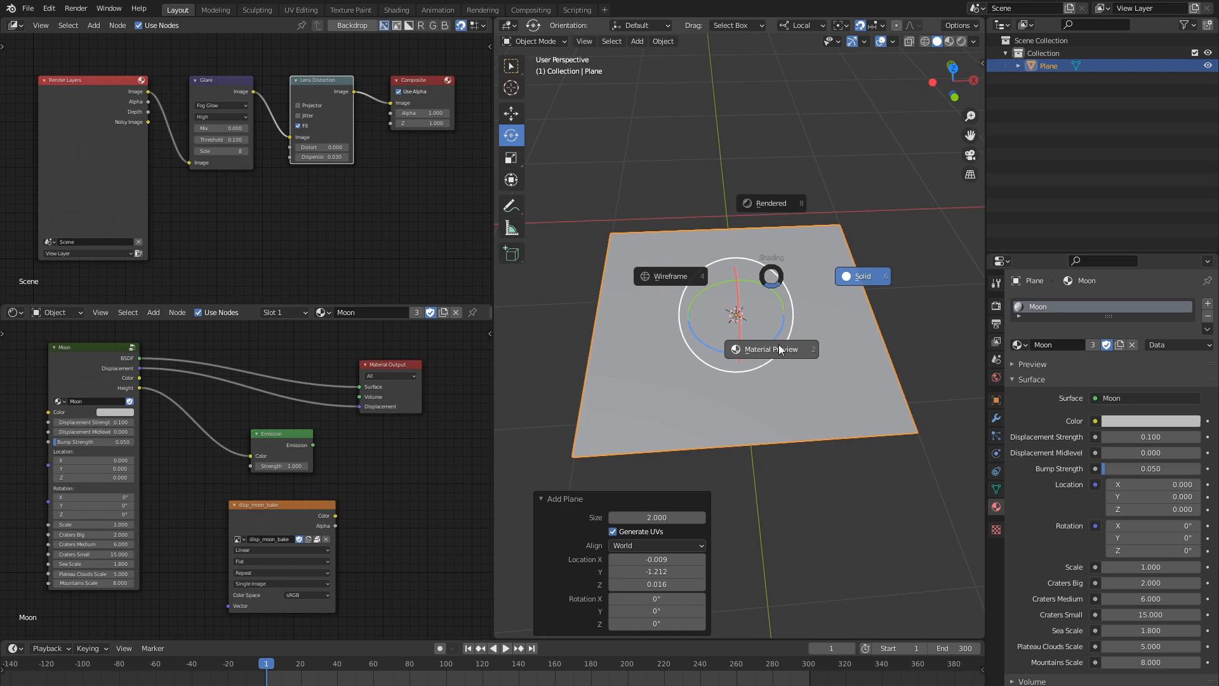
key("Tab")
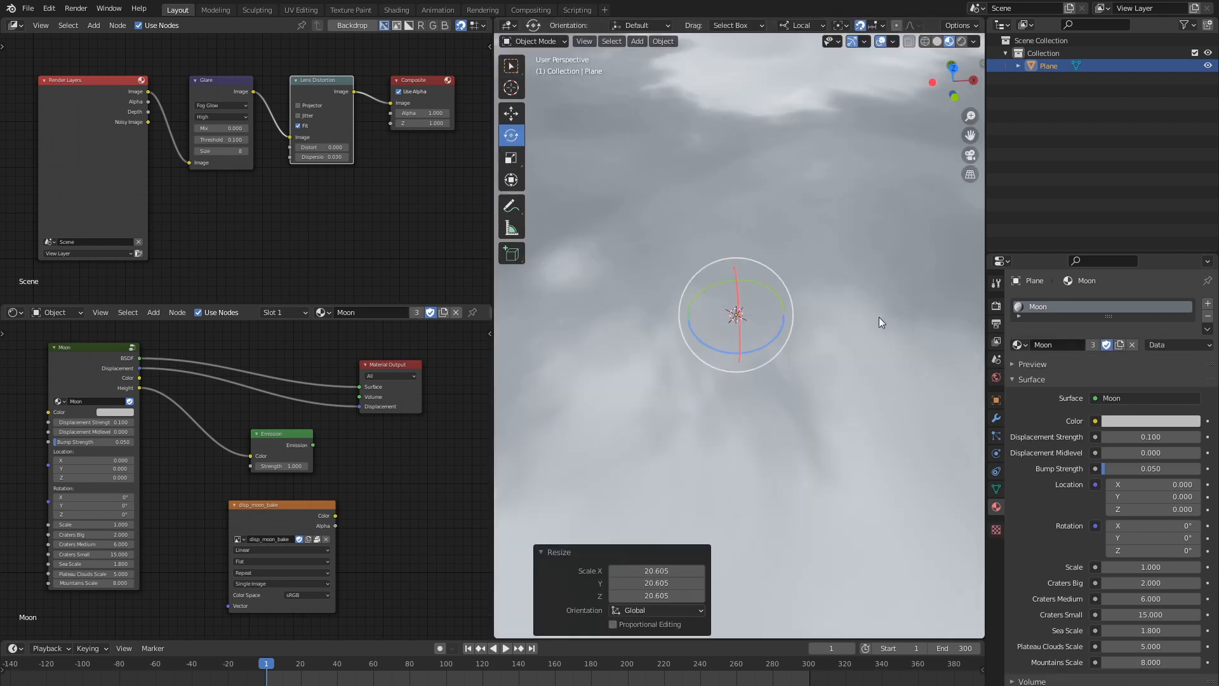
key("Tab")
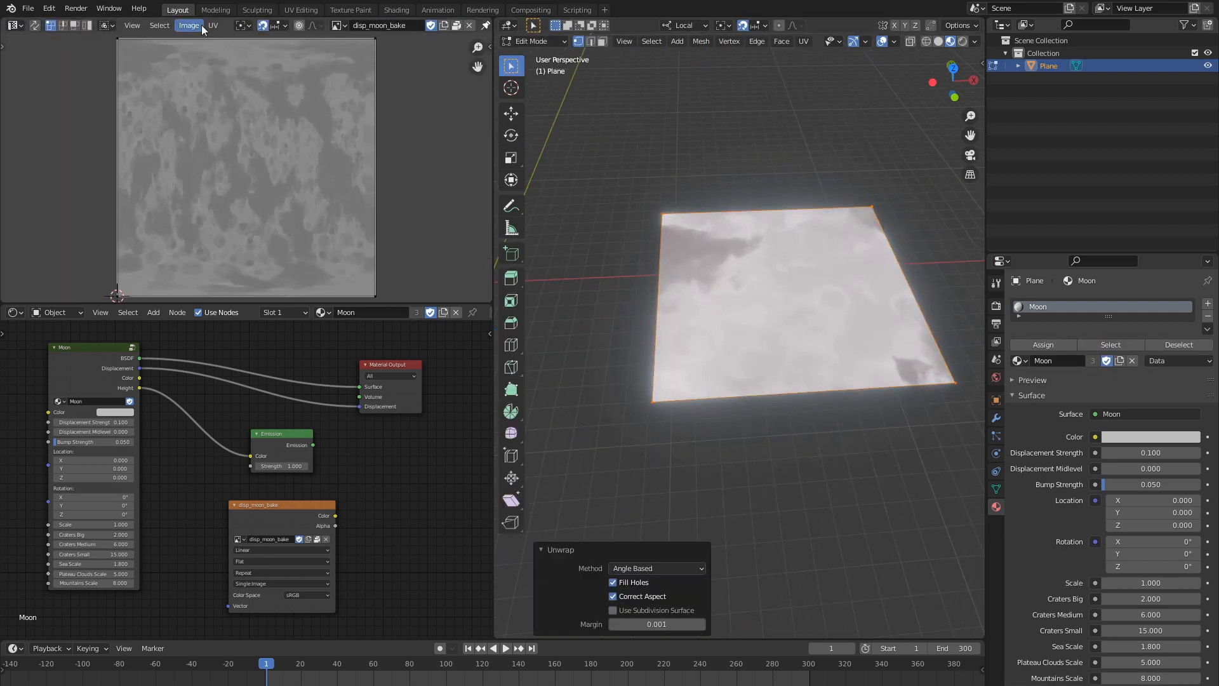
Create a new blank 1024×1024 image named disp_bake
left_click(188, 25)
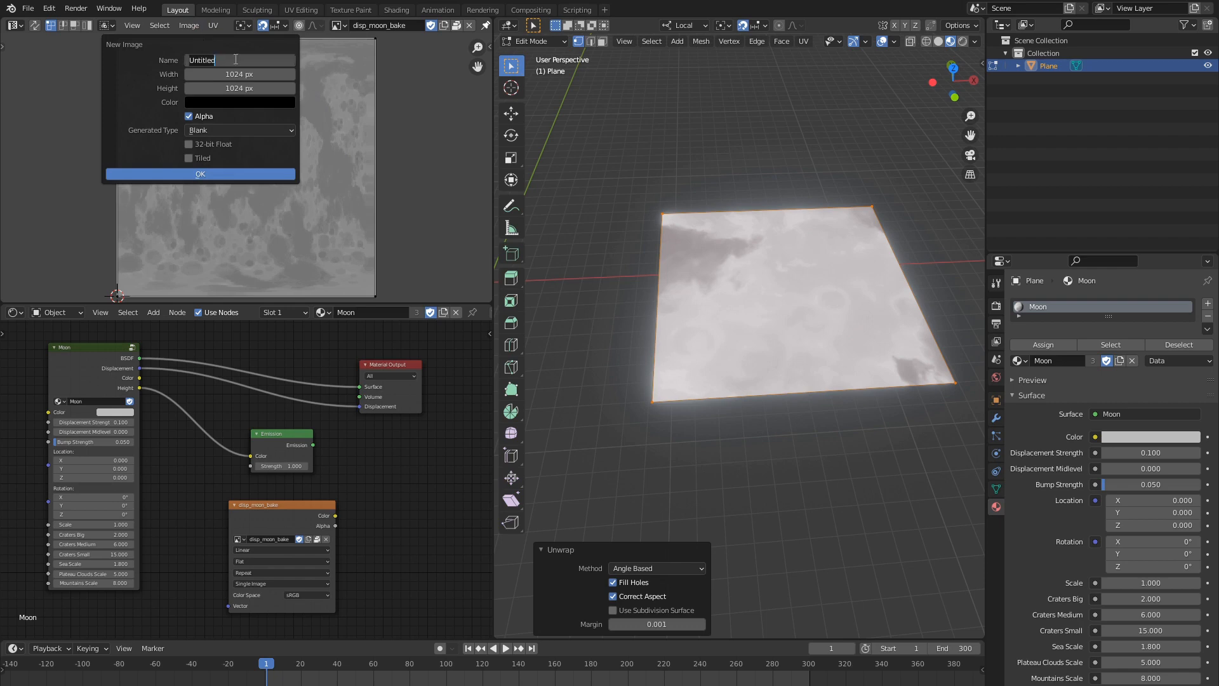
type("disp_bake")
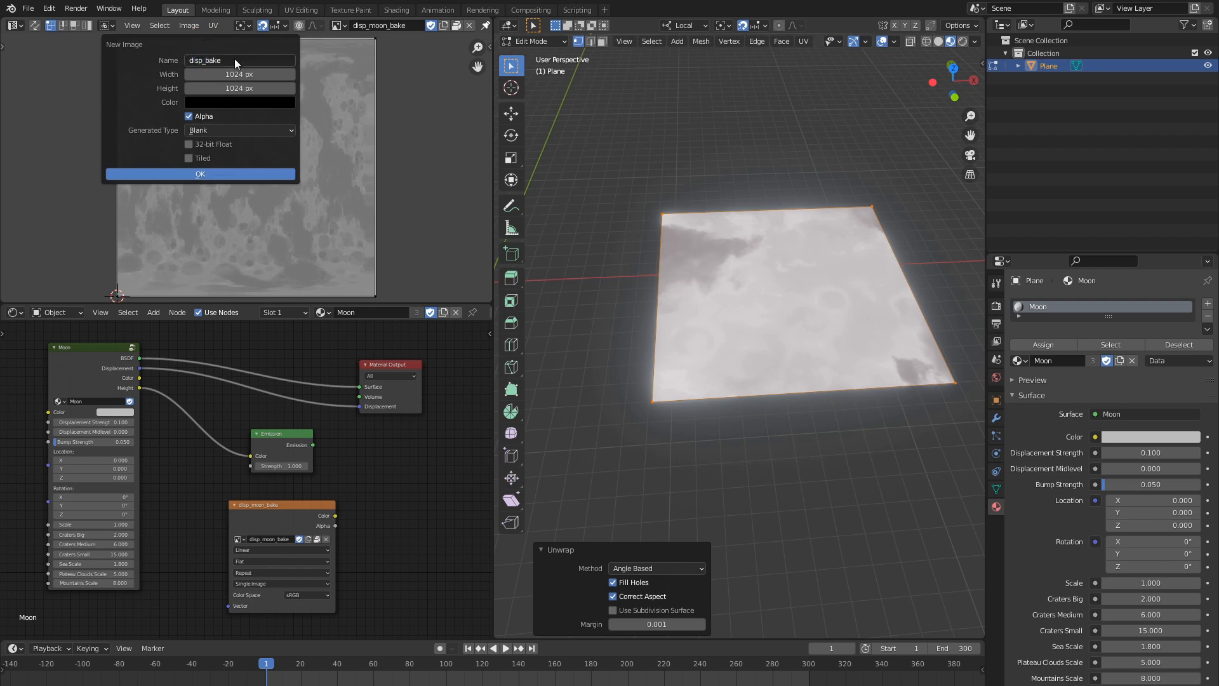
left_click(189, 144)
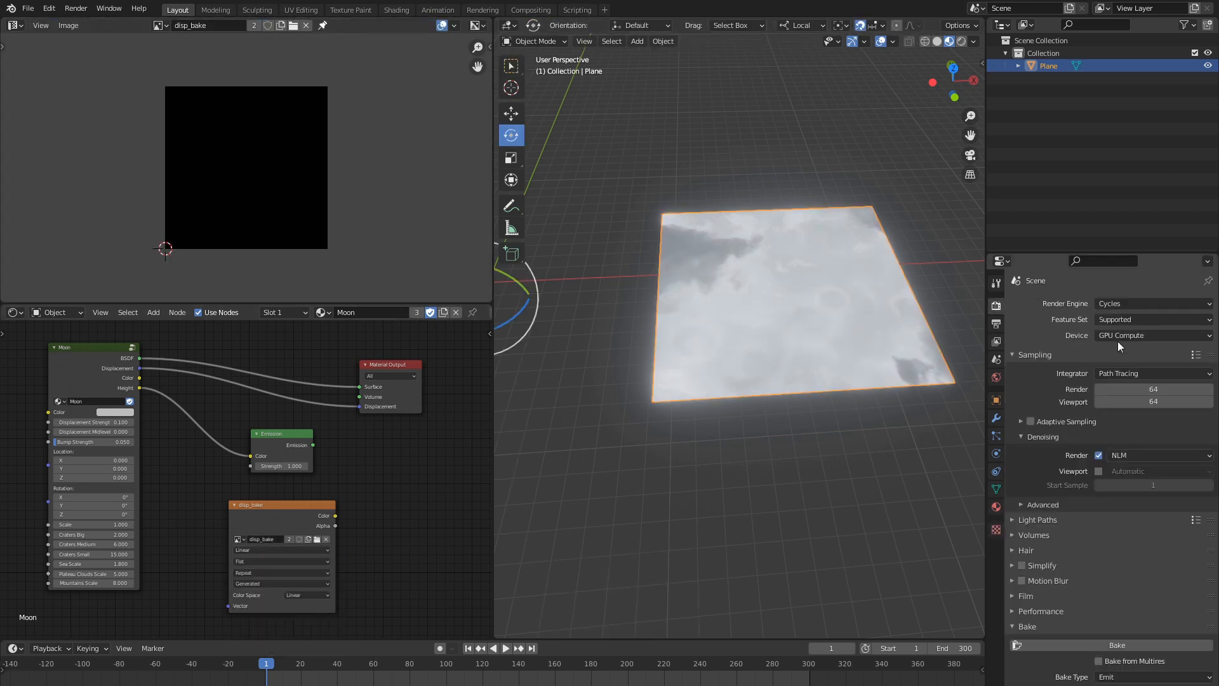
Switch to CPU, connect Emission to Surface, and bake the height into disp_bake
left_click(1150, 335)
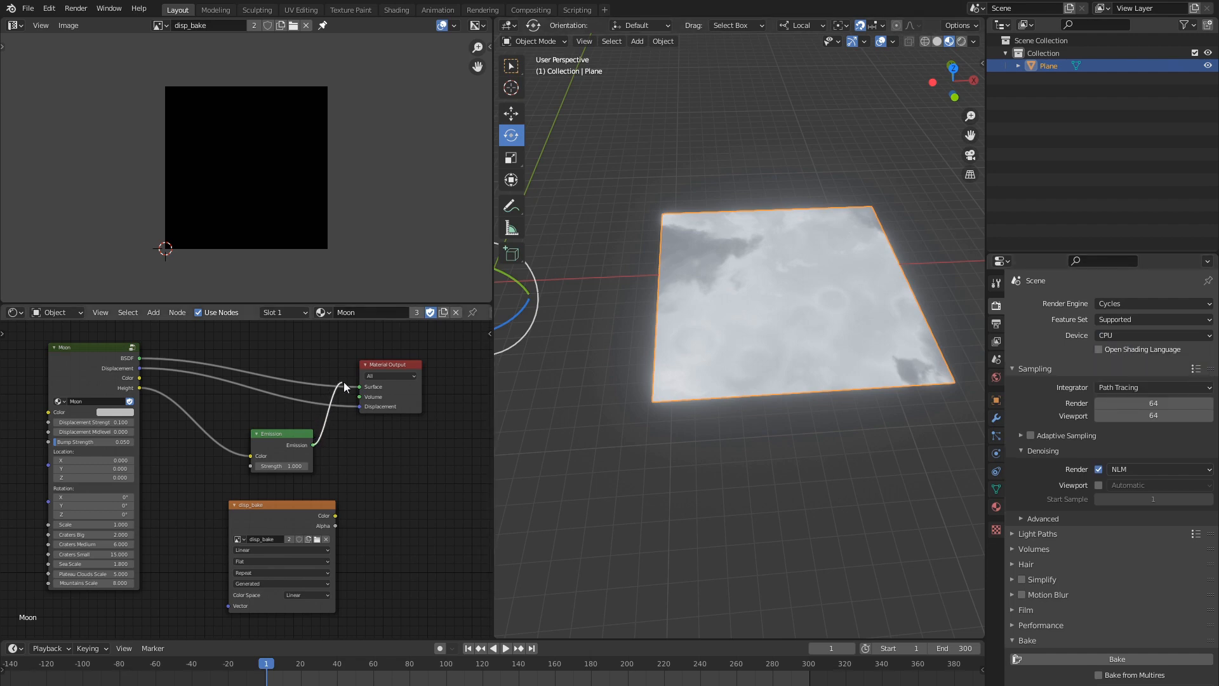
left_click(1116, 659)
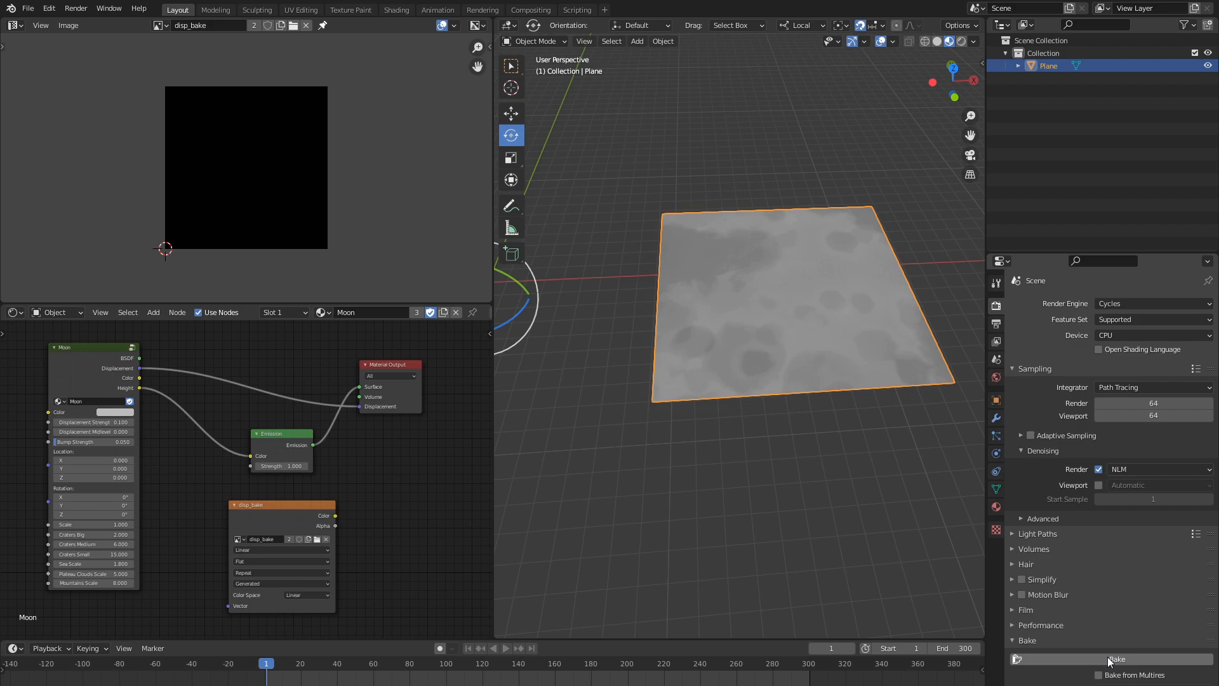
left_click(1117, 658)
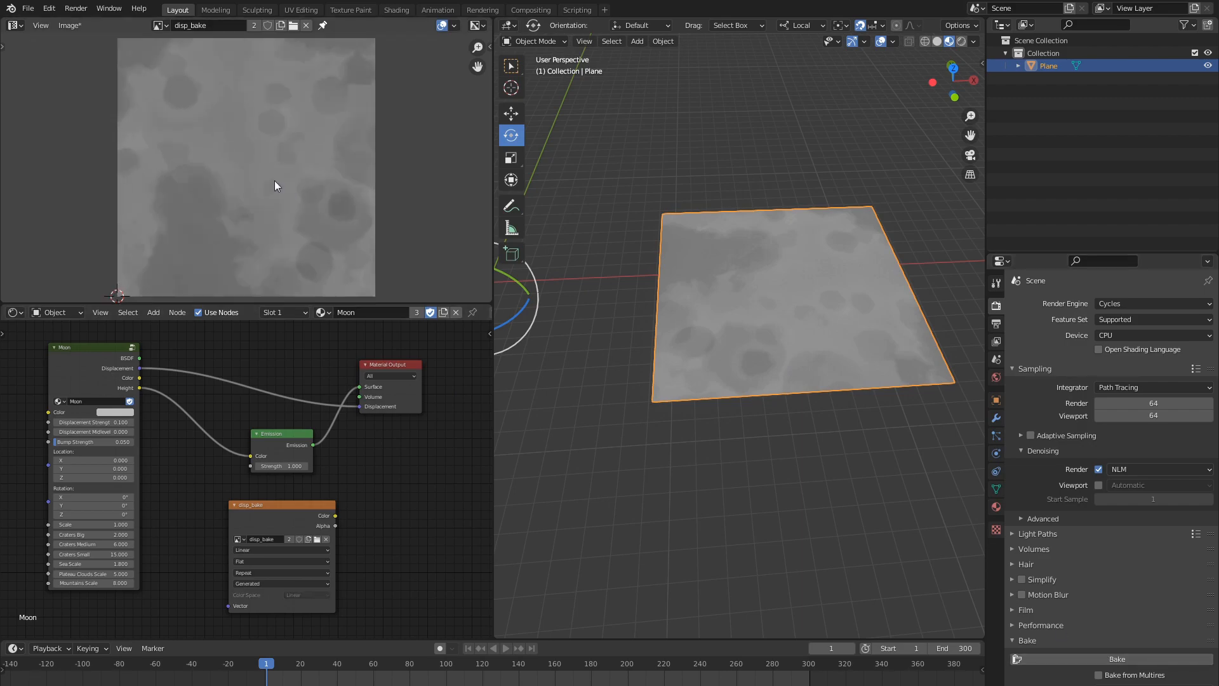